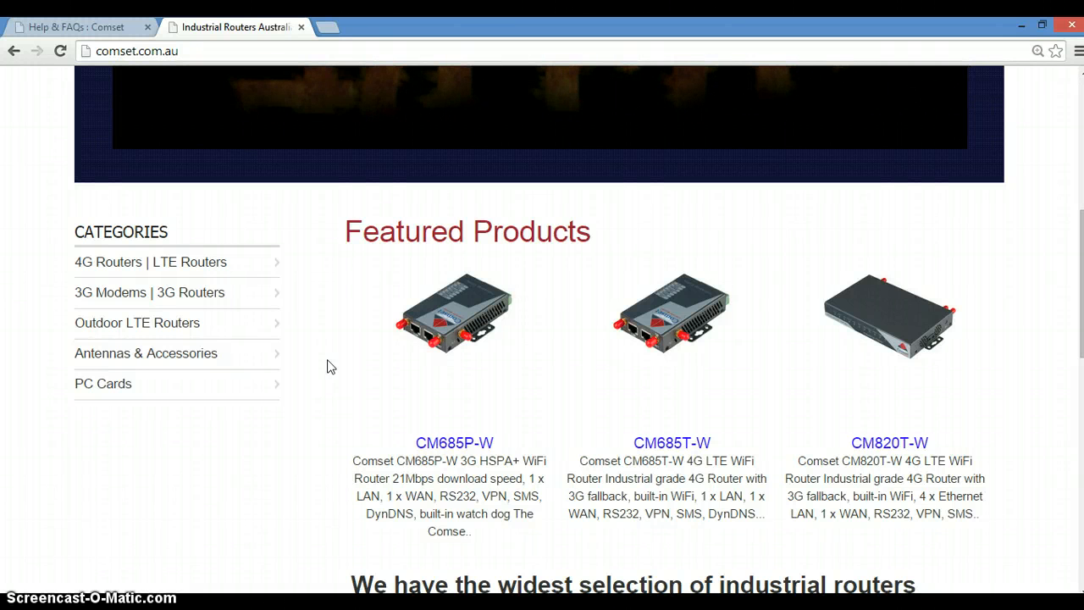
pyautogui.moveTo(191, 83)
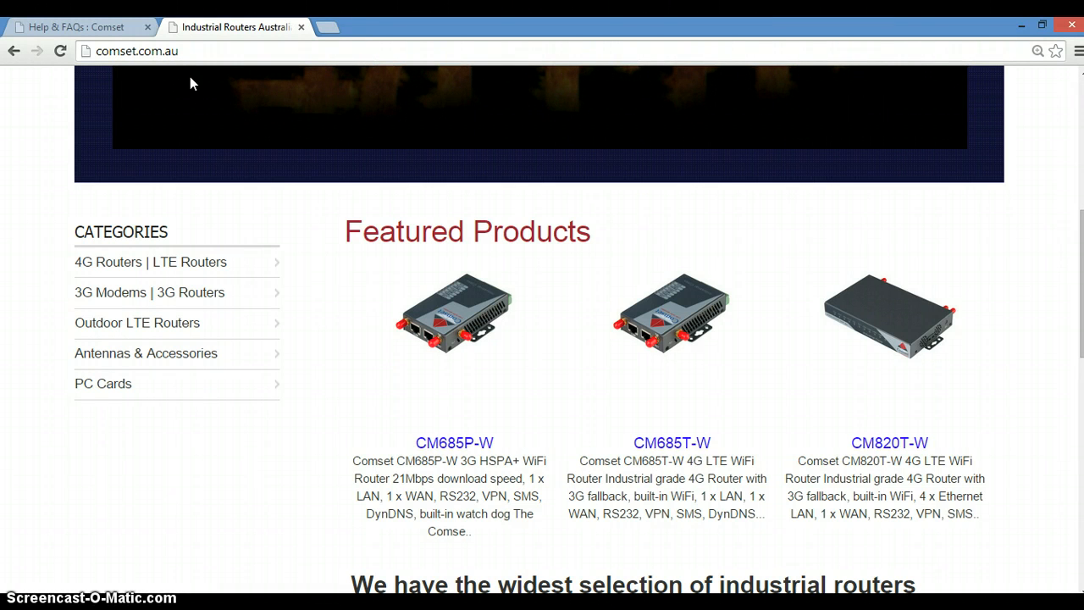
# - Replace the Comset product page address with the router admin address 192.168.8.1
pyautogui.click(136, 51)
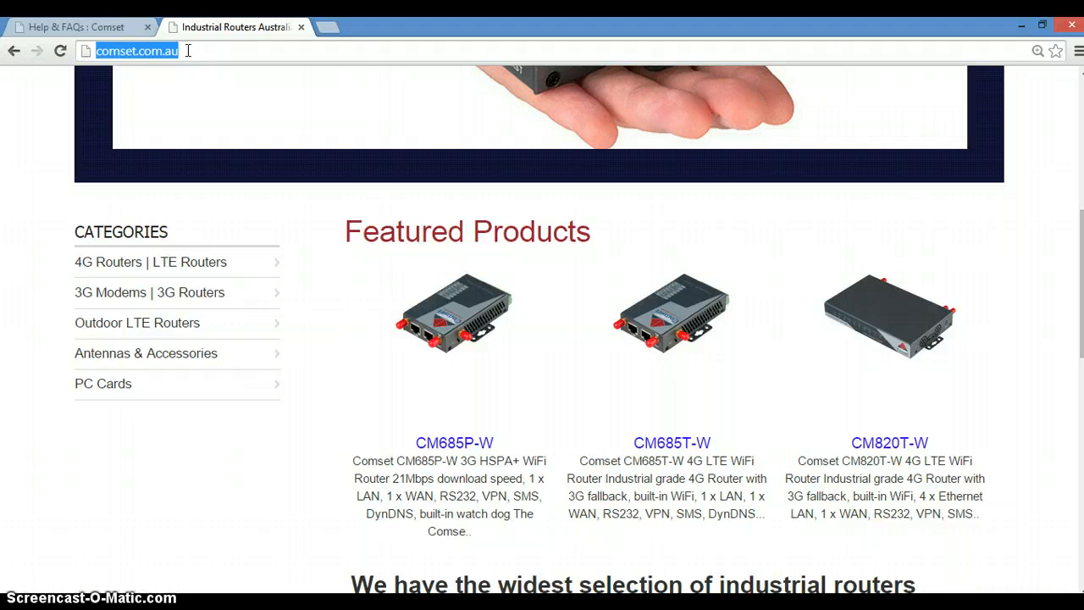
pyautogui.write('192.16')
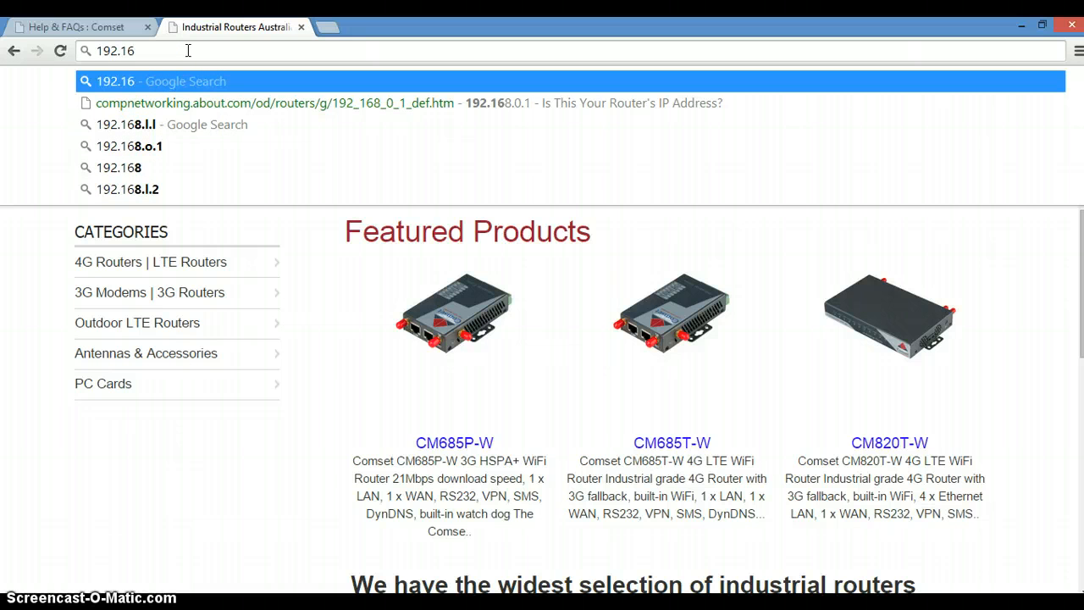
pyautogui.write('8.')
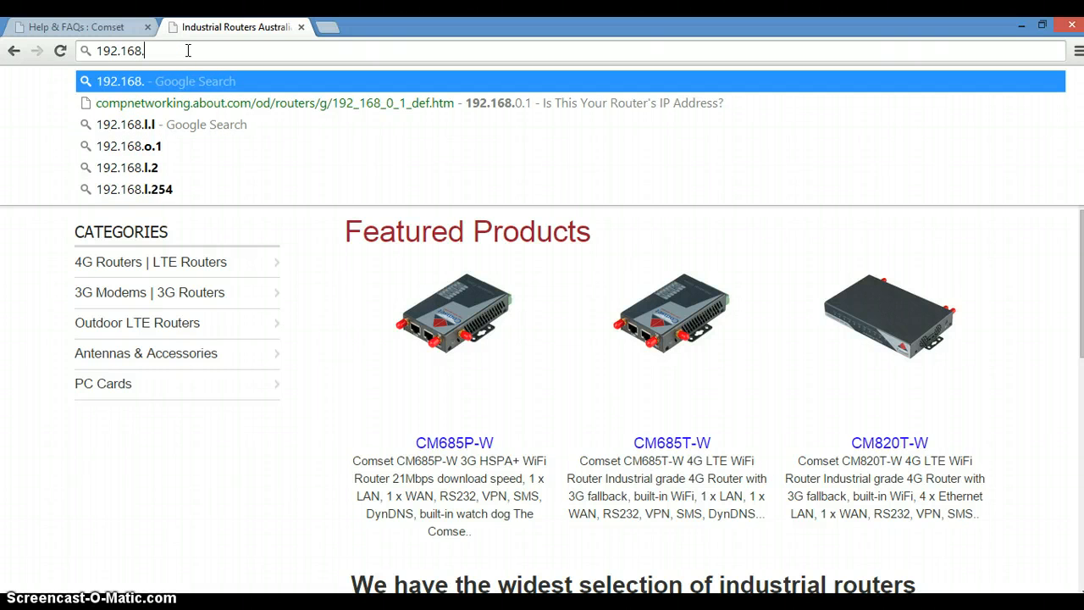
pyautogui.write('8.1/home.asp')
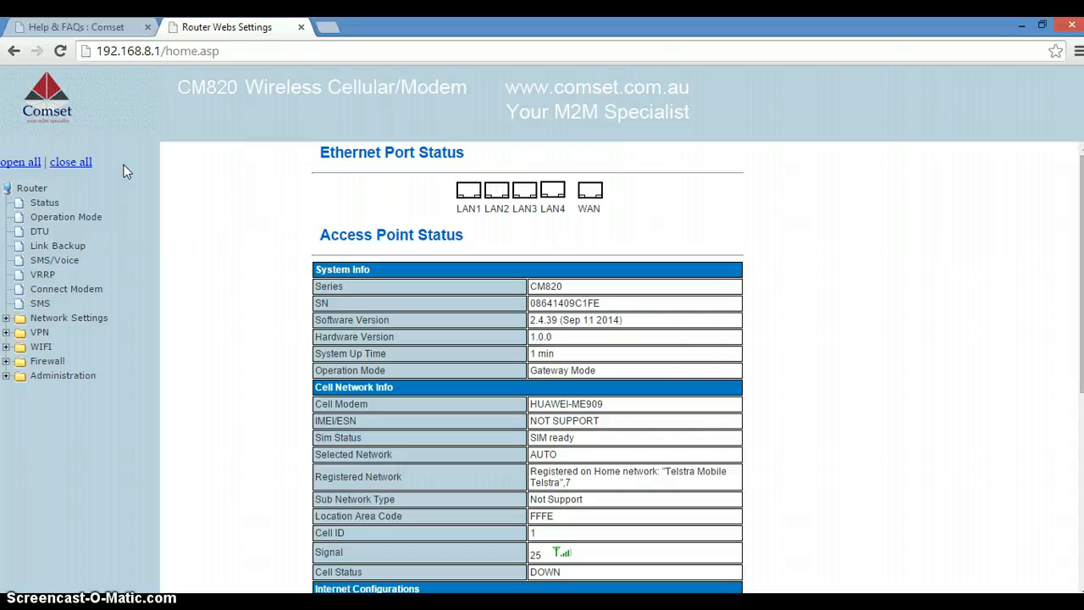
pyautogui.moveTo(110, 189)
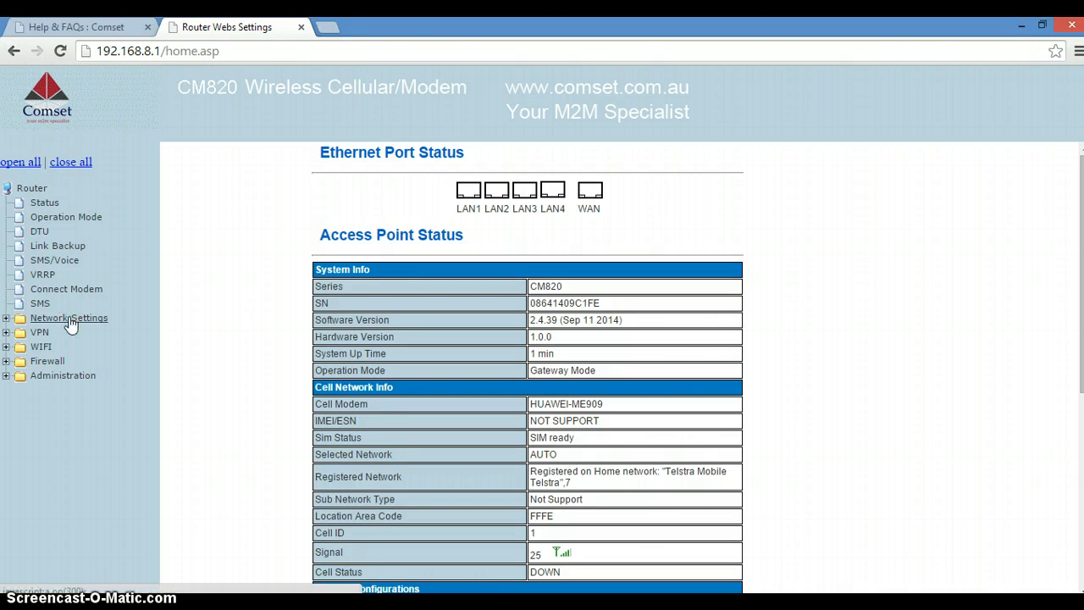
# - Expand Network Settings and open the WAN page
pyautogui.click(68, 317)
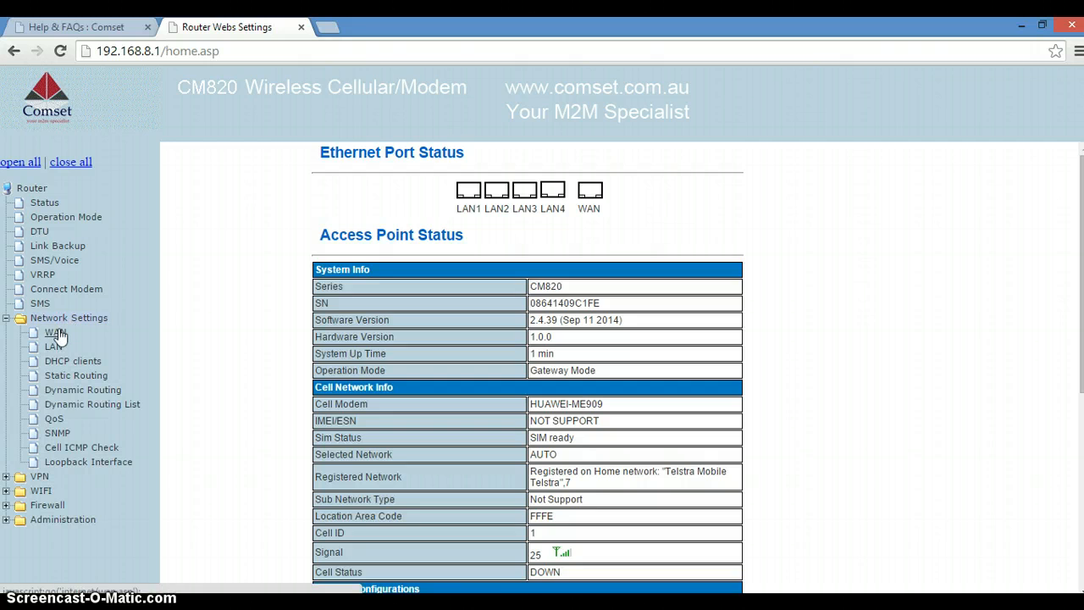
pyautogui.click(55, 332)
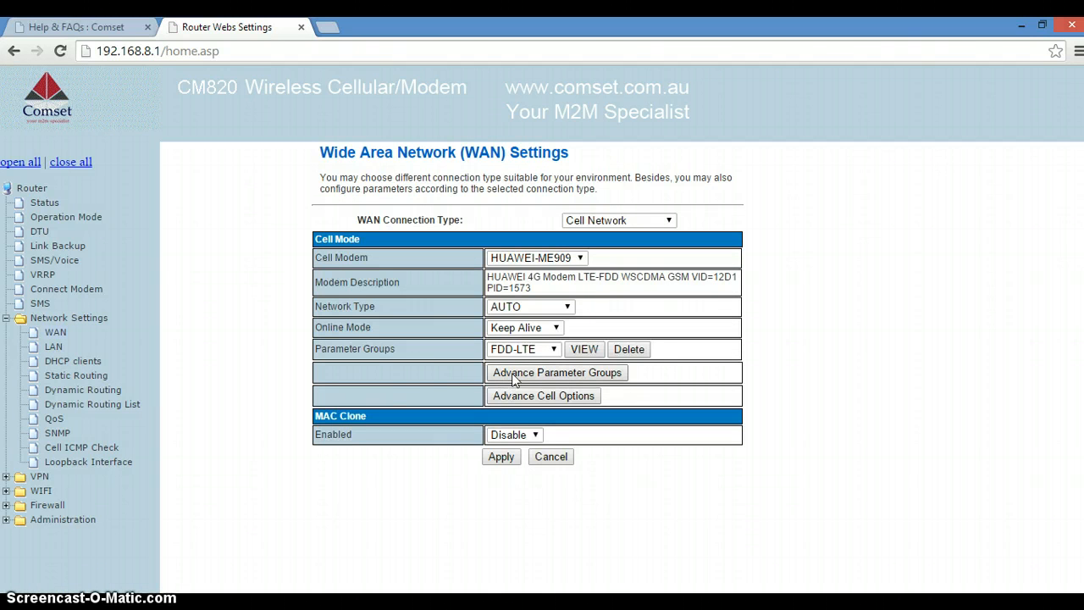
# - Change APN from 3GNET to telstra.internet, blank user and password, and save via Add/Edit
pyautogui.click(557, 373)
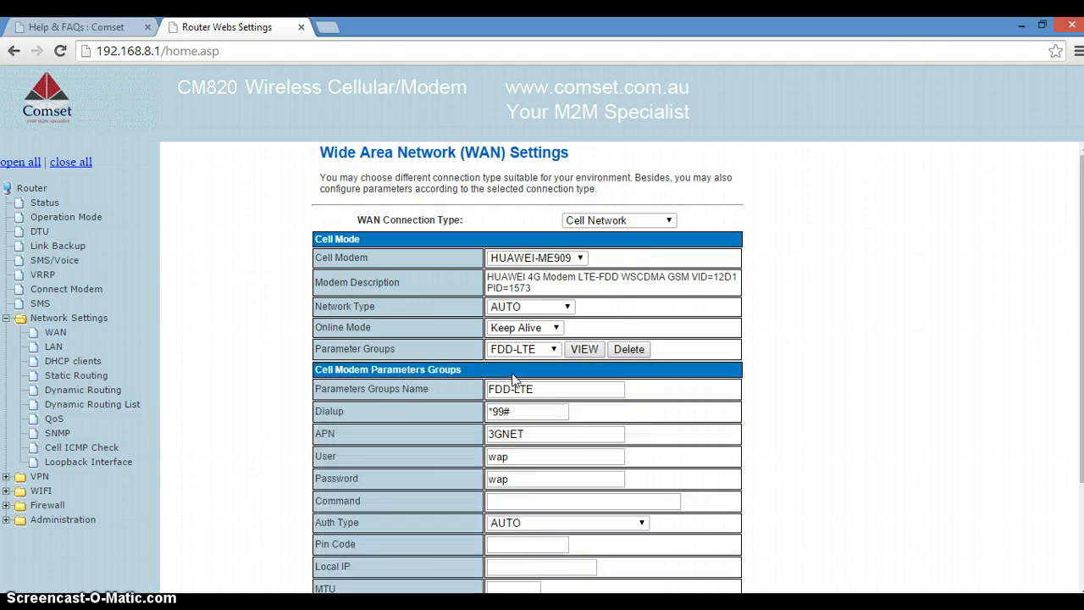
pyautogui.scroll(-3)
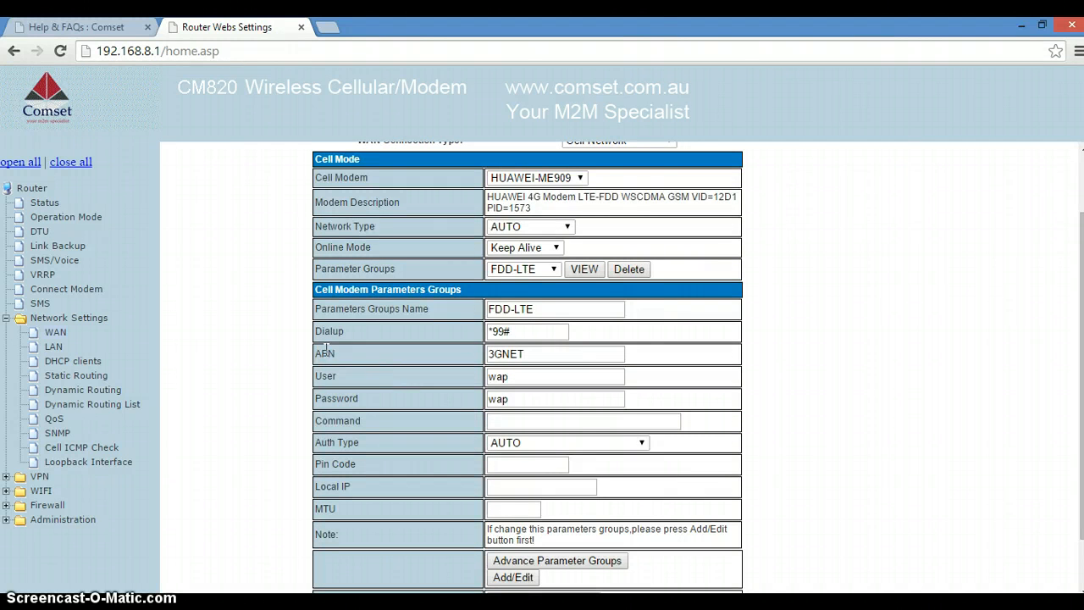
pyautogui.click(555, 353)
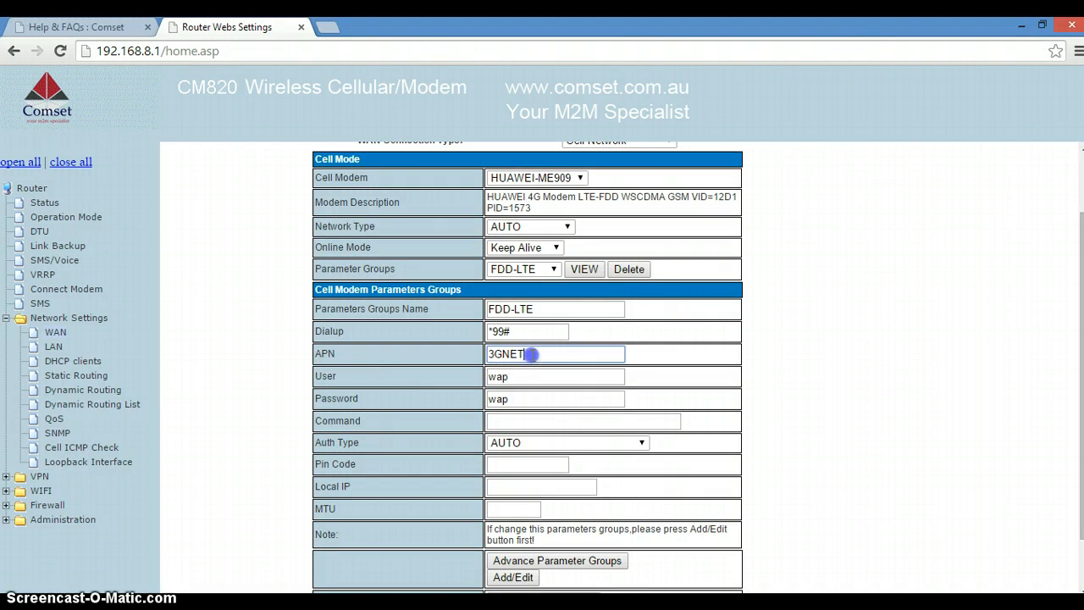
pyautogui.press('BackSpace')
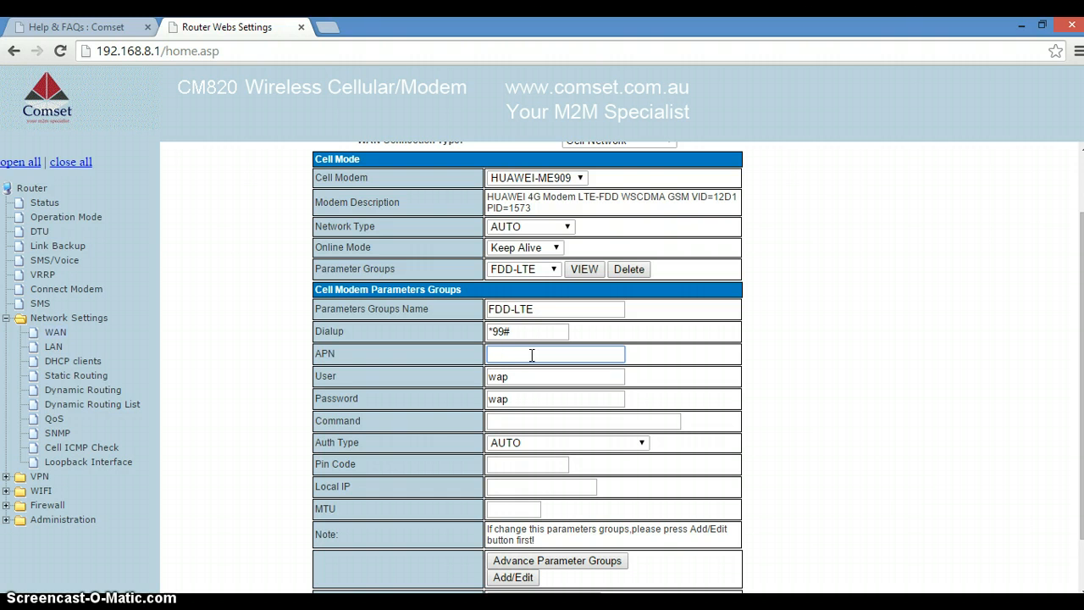
pyautogui.write('telstra.inte')
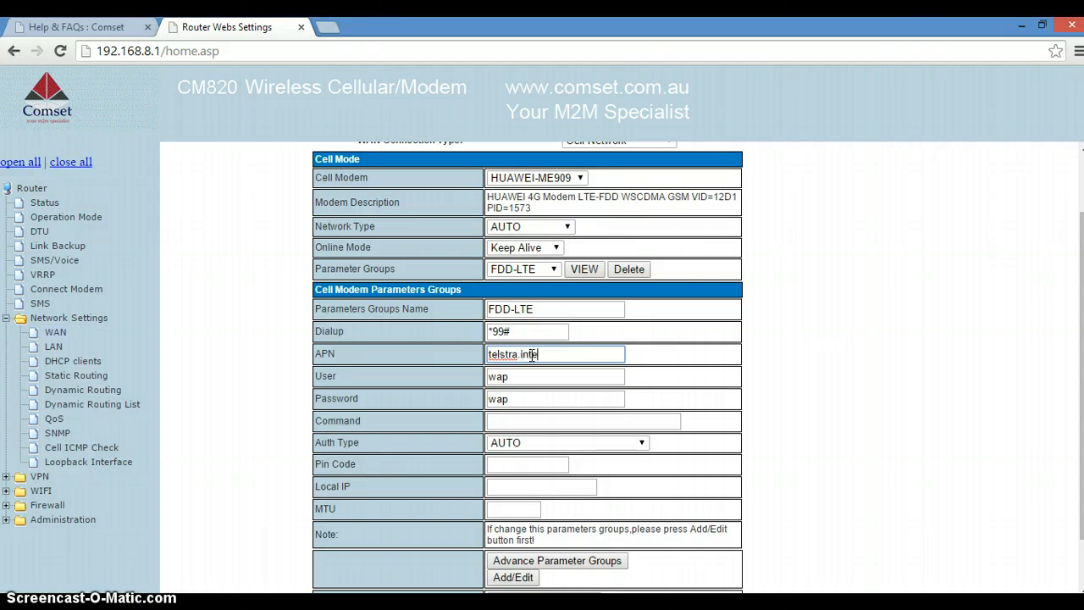
pyautogui.write('rnet')
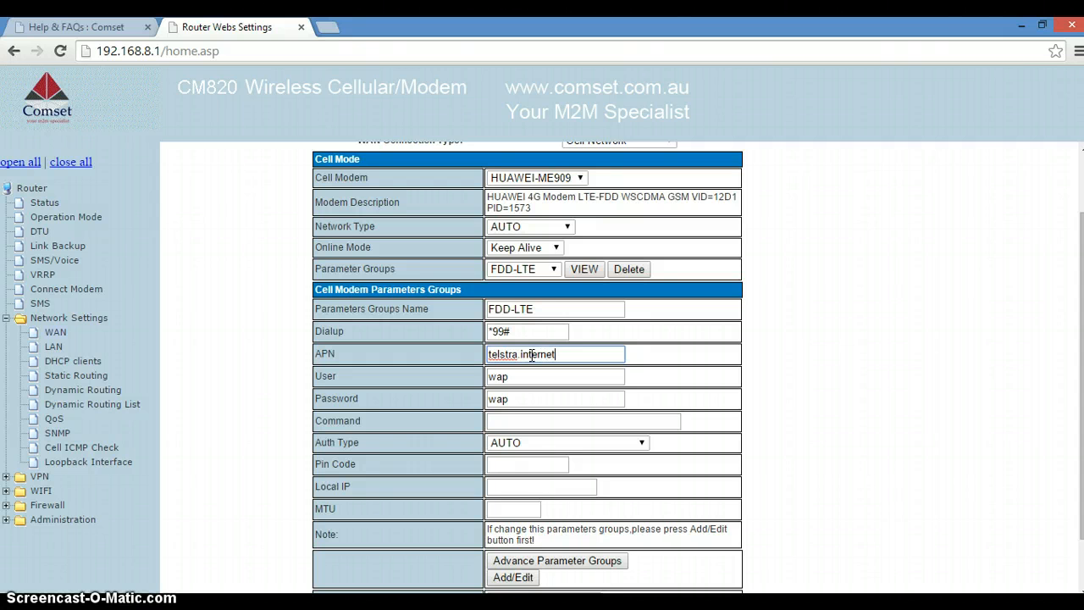
pyautogui.doubleClick(498, 376)
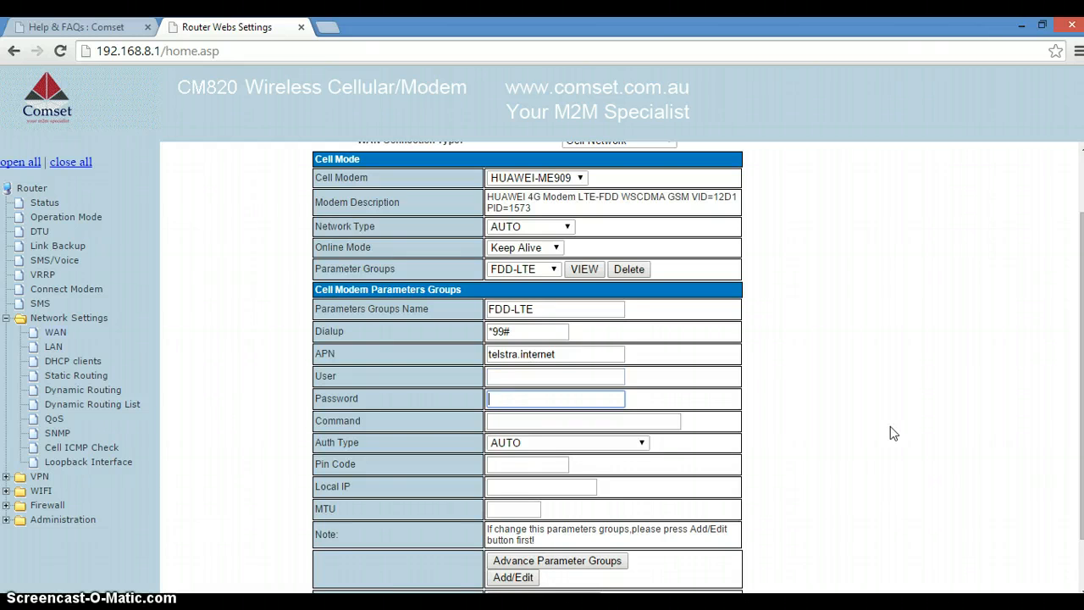
pyautogui.scroll(-3)
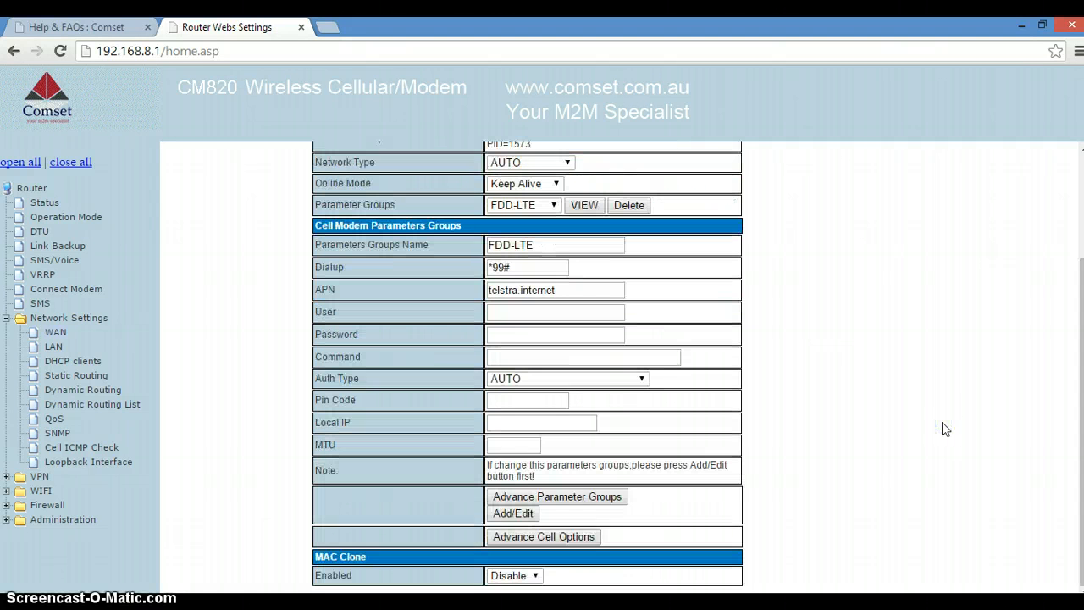
pyautogui.moveTo(466, 528)
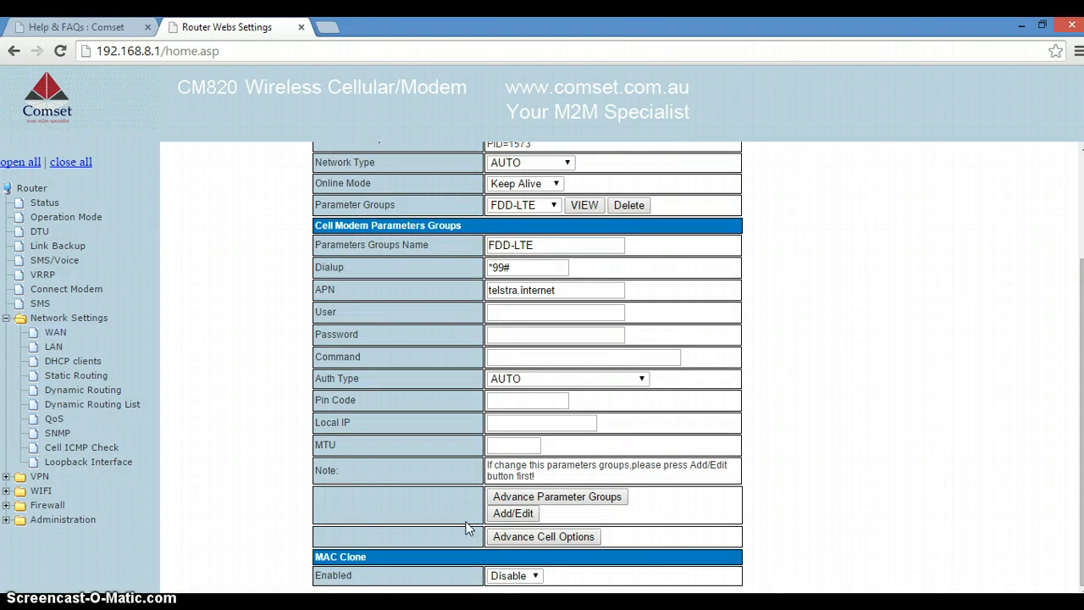
pyautogui.click(513, 513)
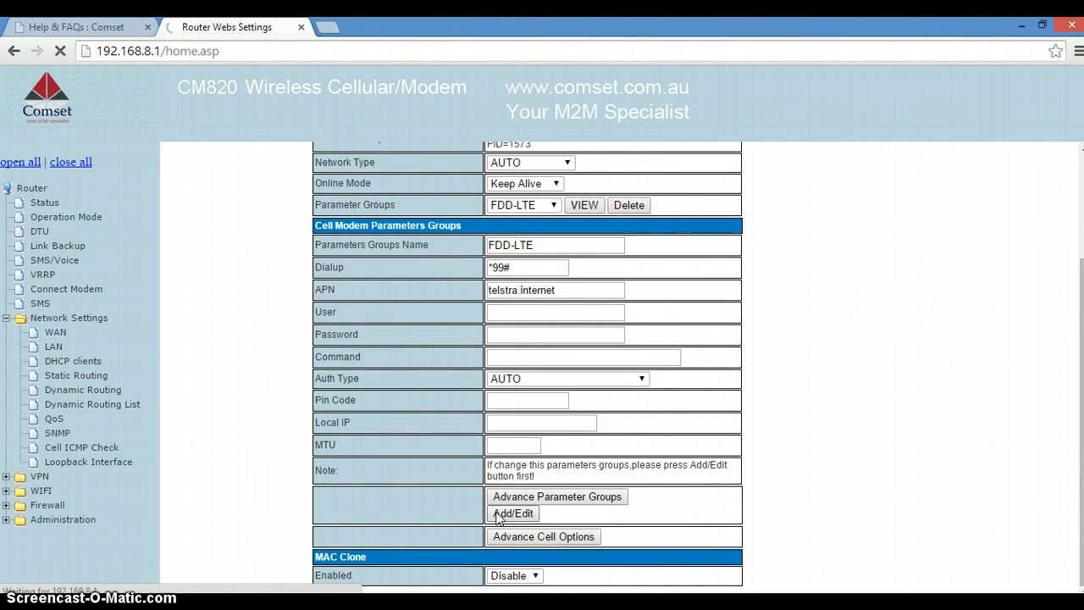
# - Apply the FDD-LTE cellular WAN settings and wait for the router to reload
pyautogui.click(513, 513)
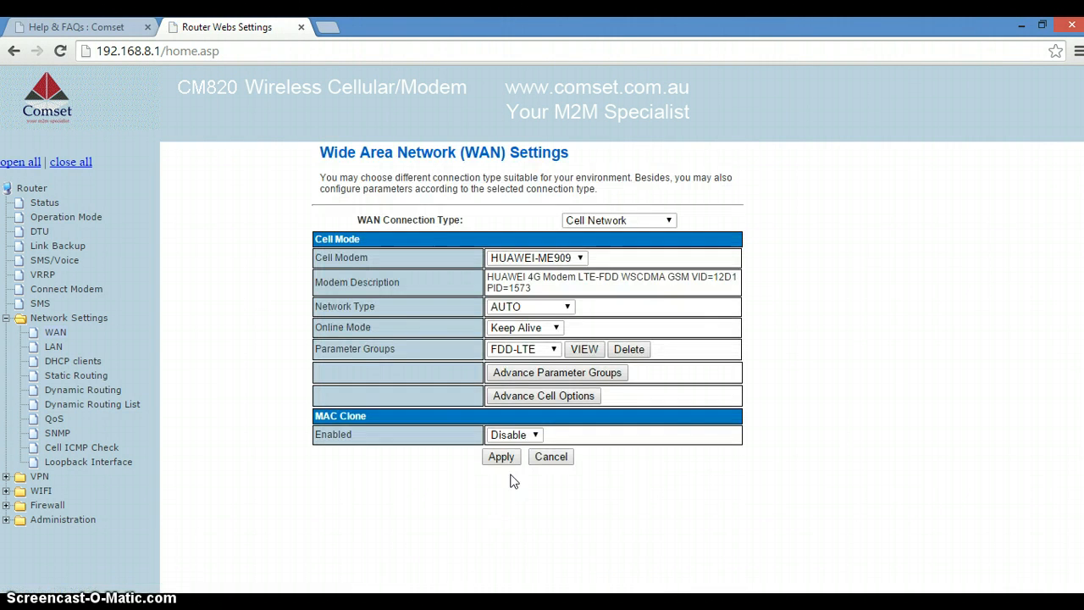
pyautogui.click(501, 457)
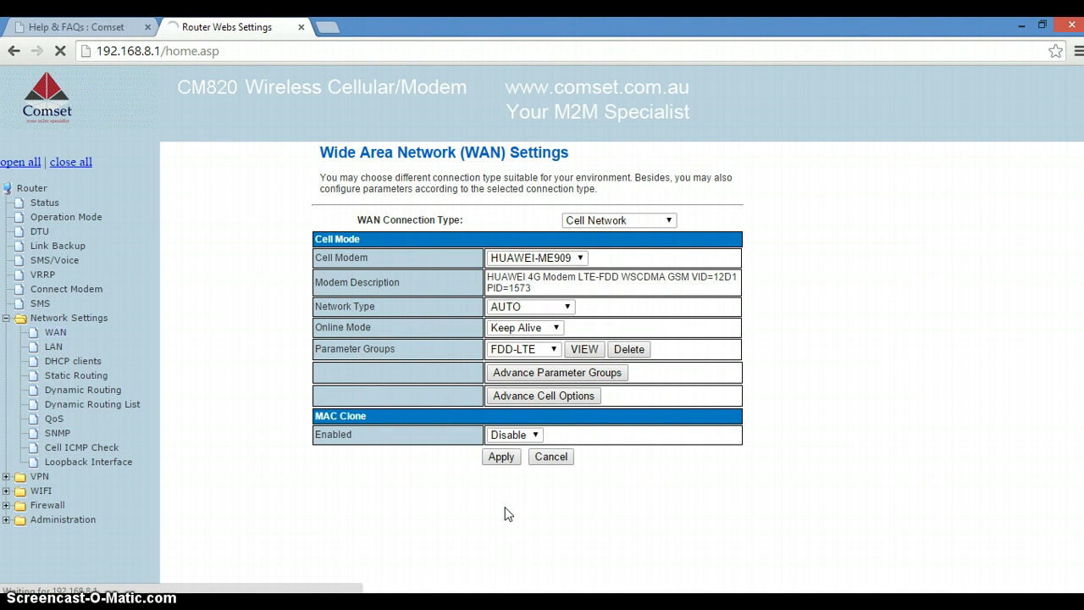
pyautogui.click(501, 456)
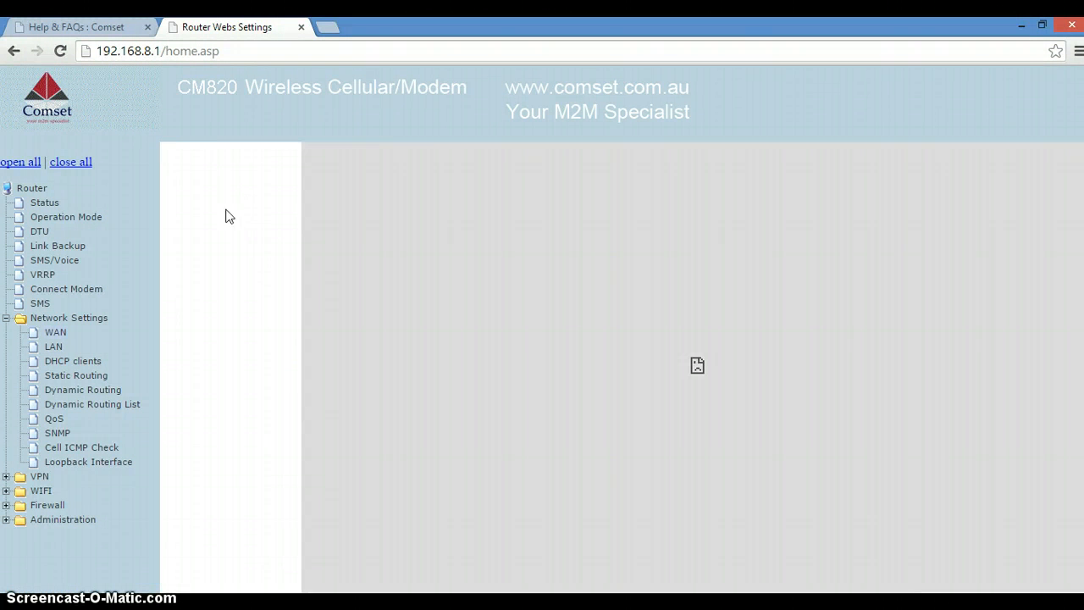
pyautogui.moveTo(76, 26)
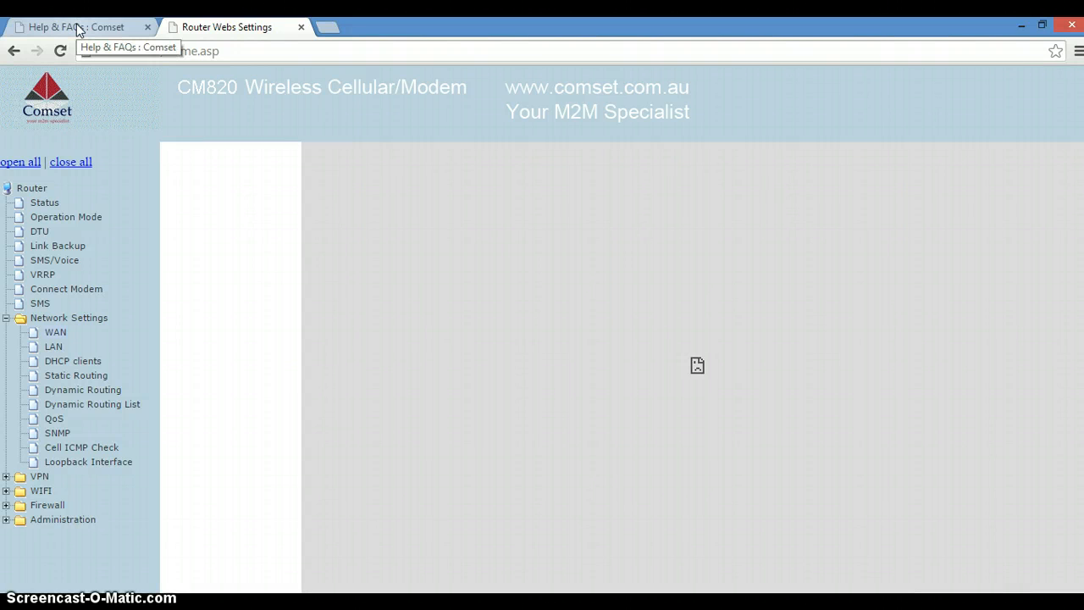
pyautogui.click(77, 26)
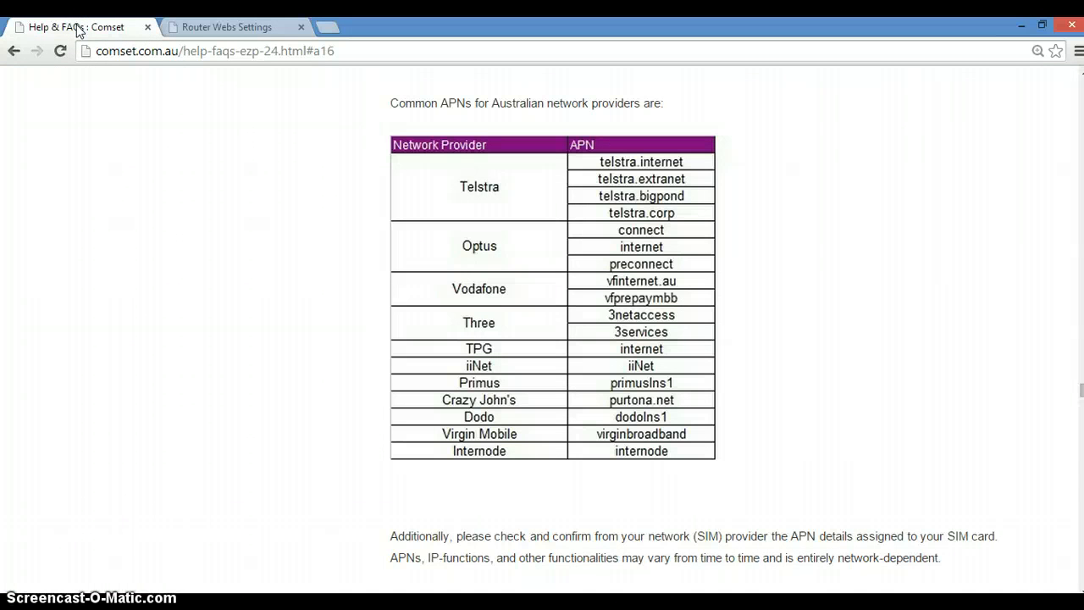
pyautogui.moveTo(217, 182)
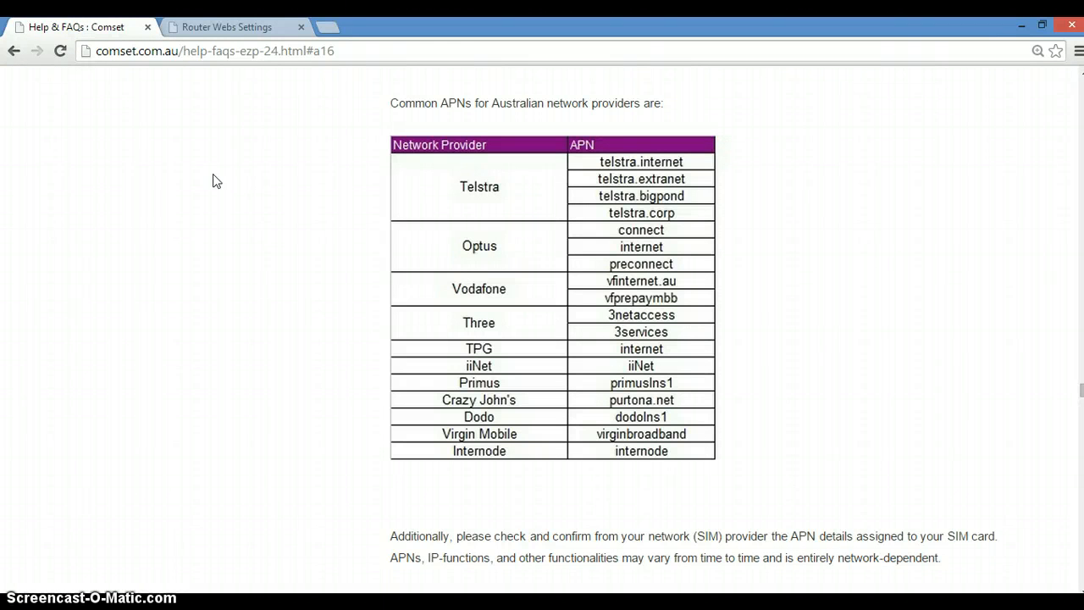
pyautogui.moveTo(333, 150)
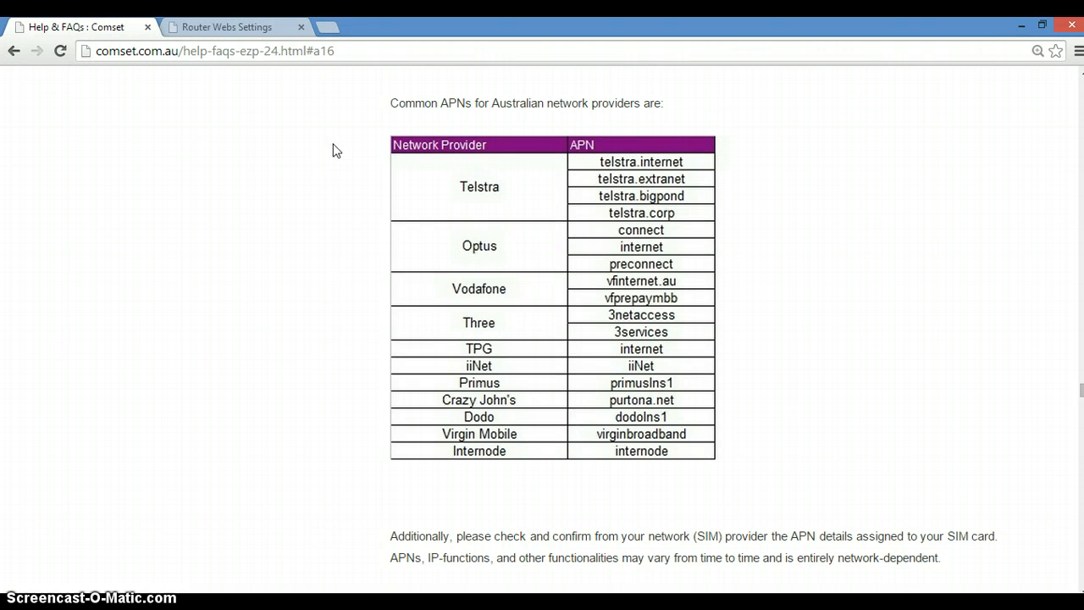
pyautogui.moveTo(644, 387)
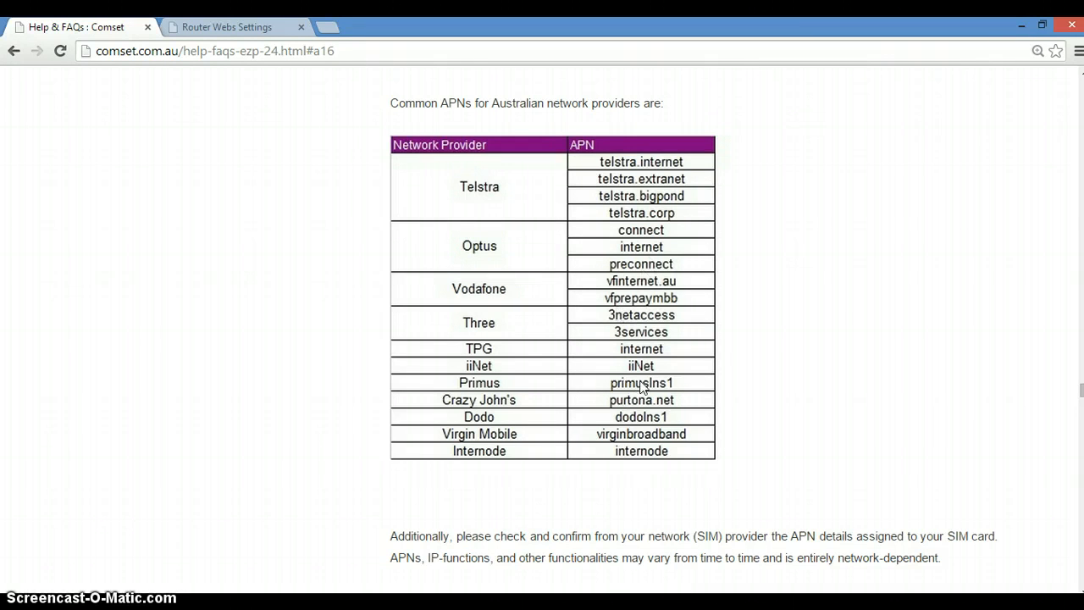
pyautogui.moveTo(847, 400)
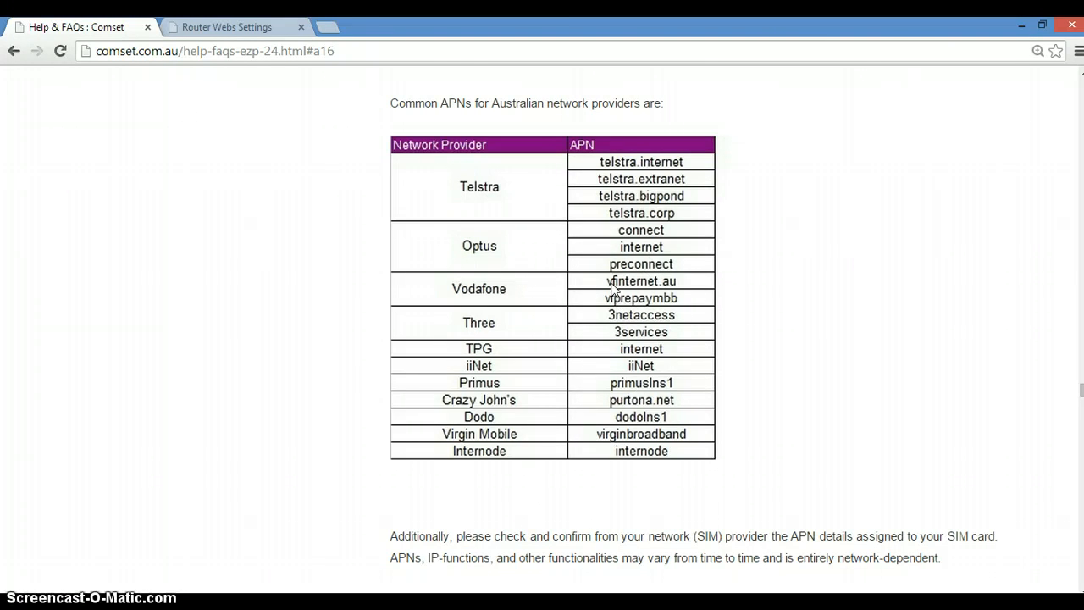
pyautogui.moveTo(521, 195)
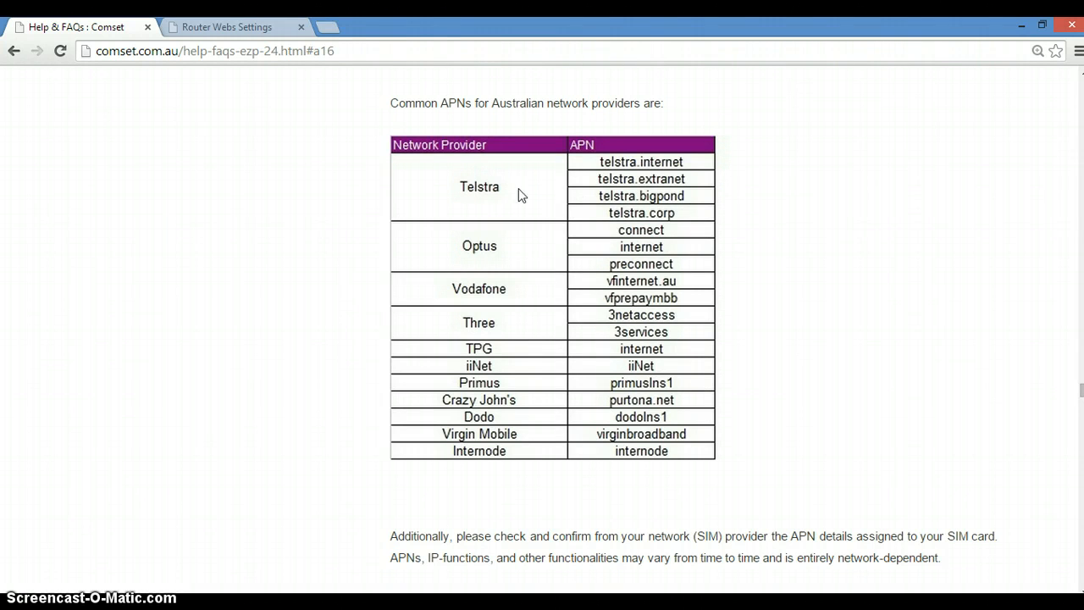
pyautogui.moveTo(976, 358)
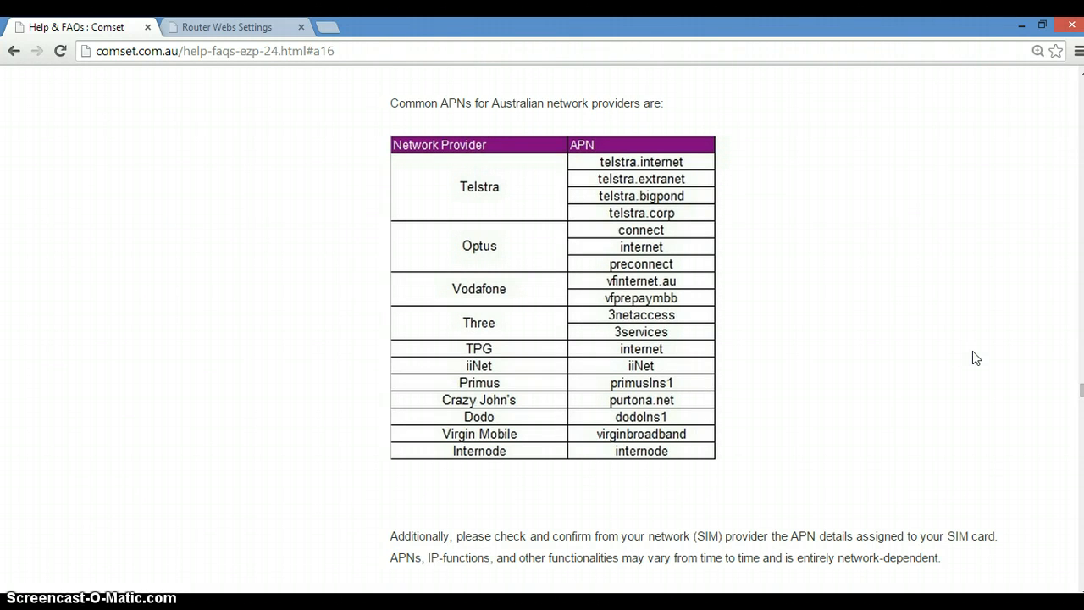
pyautogui.moveTo(913, 286)
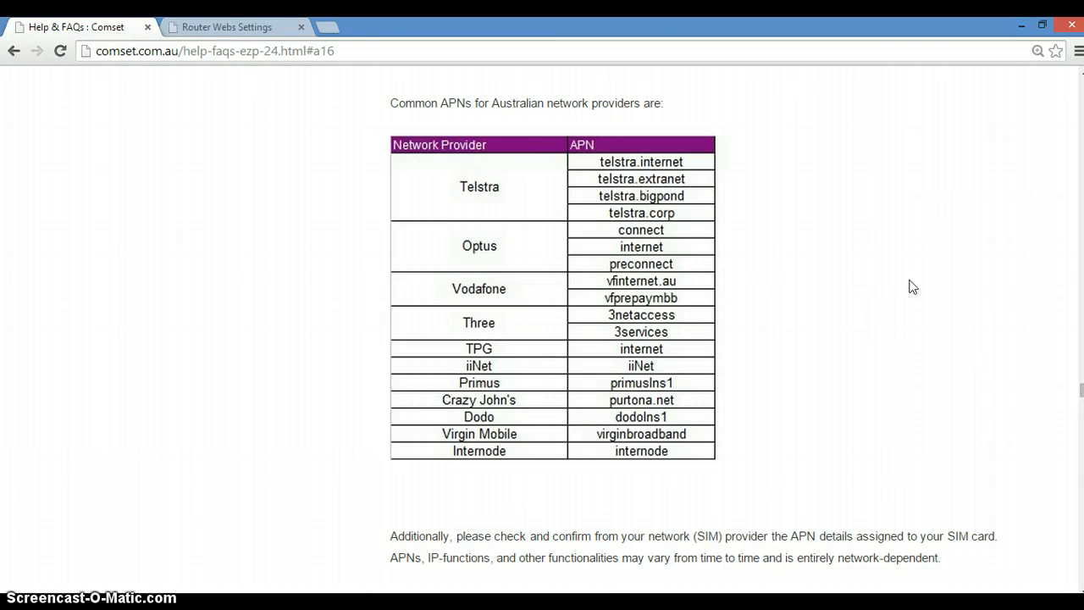
# - Return to the Router Webs Settings tab in Chrome
pyautogui.click(226, 27)
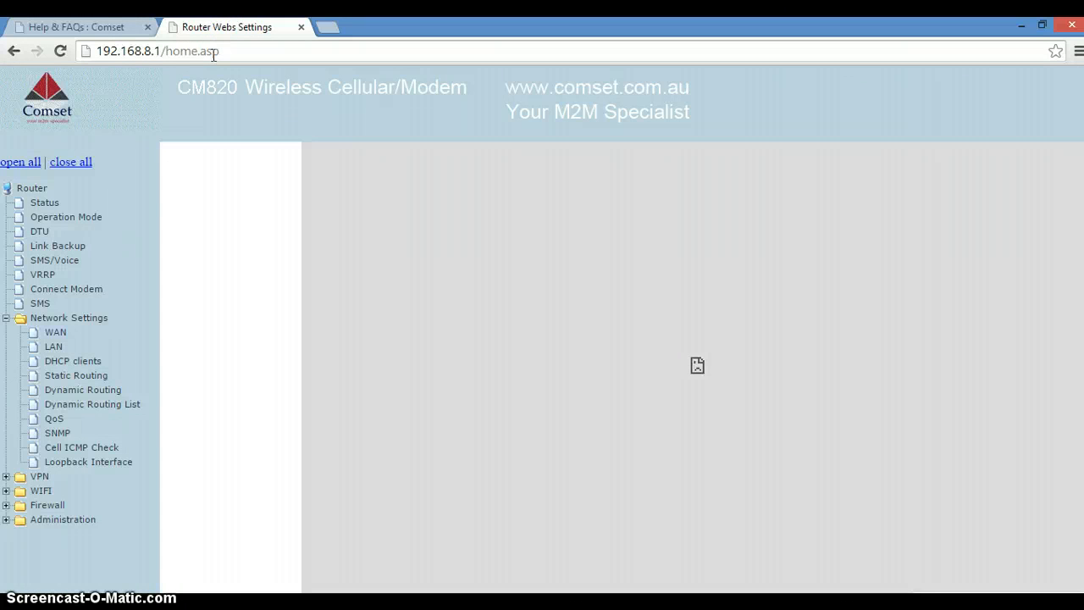
pyautogui.moveTo(249, 283)
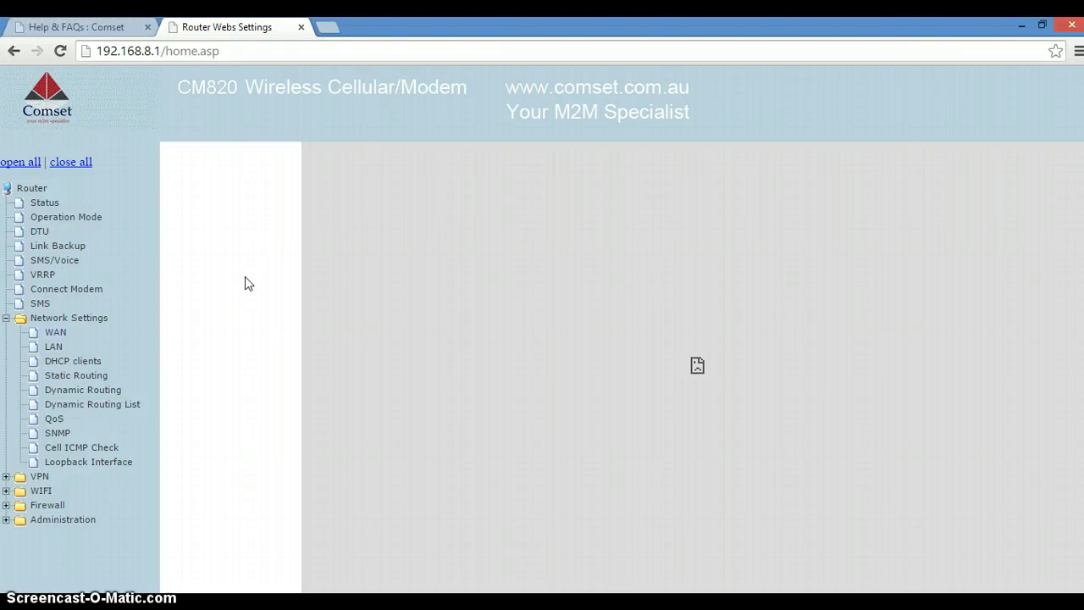
pyautogui.moveTo(46, 284)
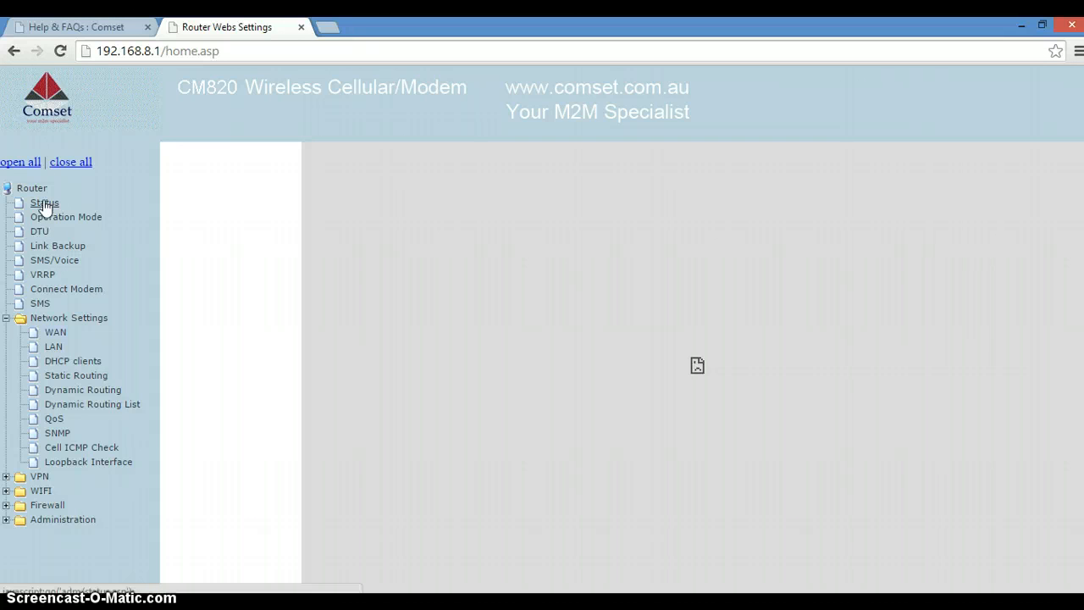
# - Open Router > Status showing SIM ready, Telstra LTE registration, and cell status DOWN
pyautogui.click(43, 203)
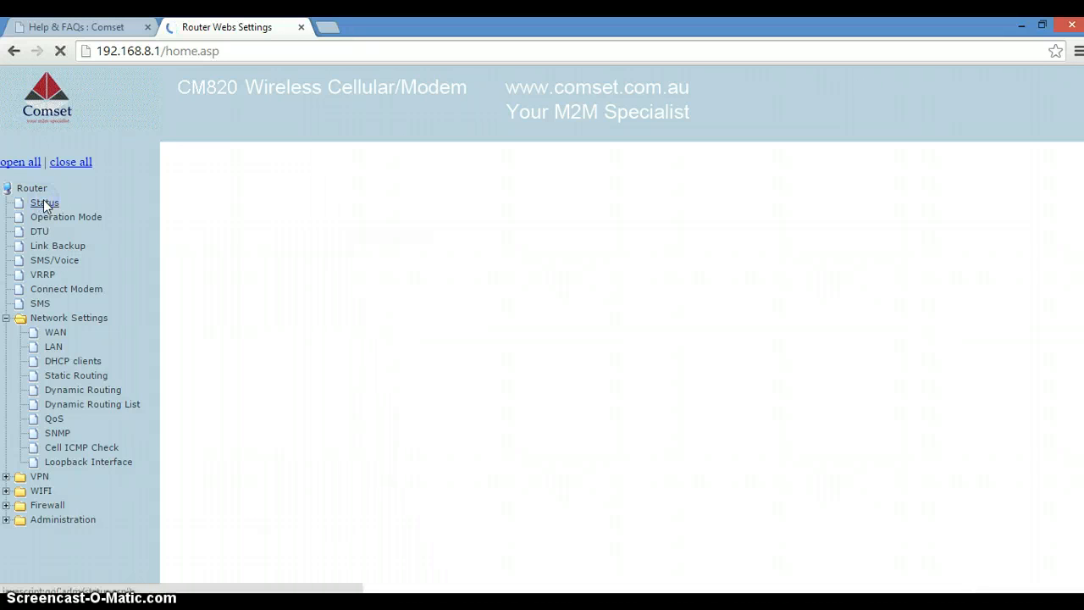
pyautogui.click(44, 202)
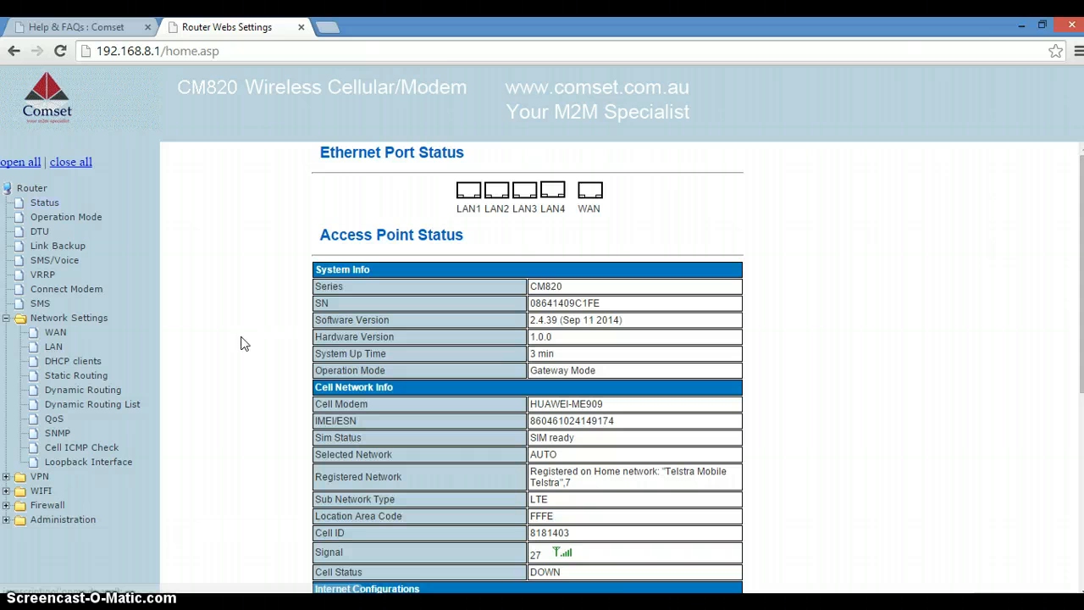
pyautogui.moveTo(469, 582)
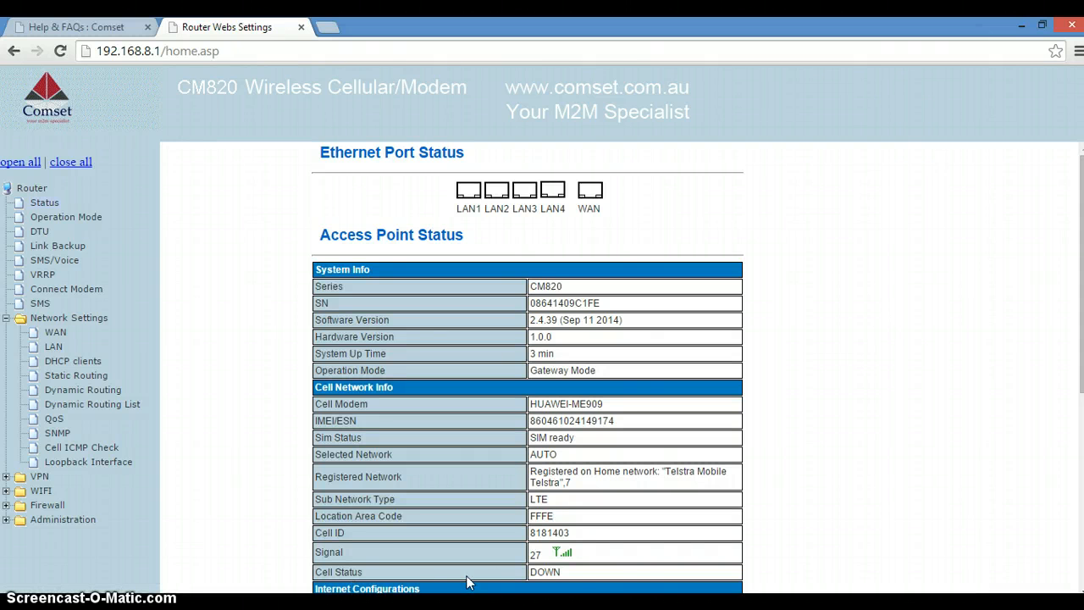
pyautogui.moveTo(581, 577)
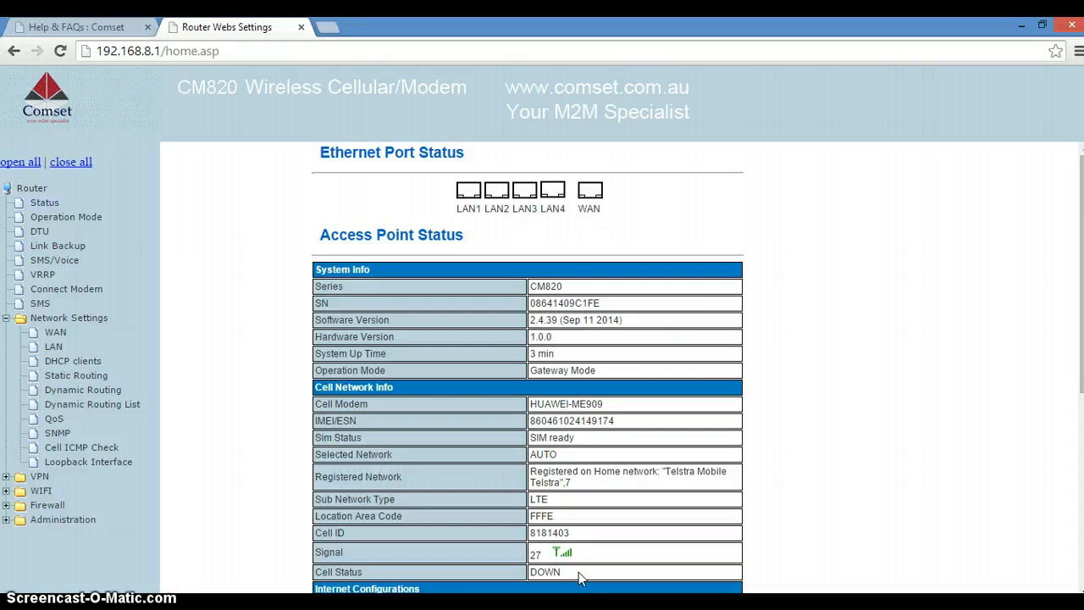
pyautogui.moveTo(576, 585)
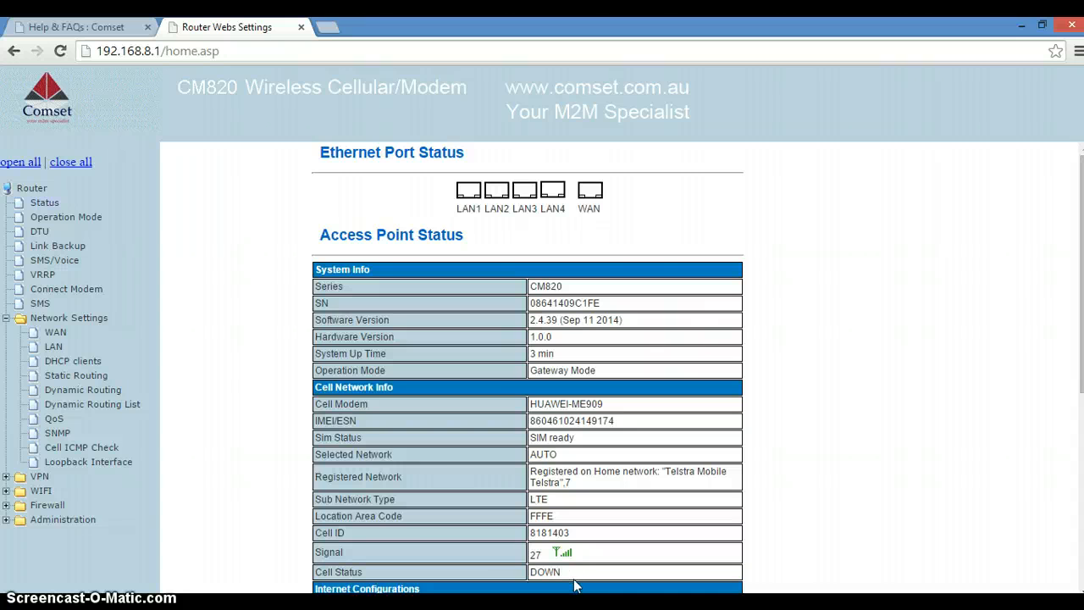
pyautogui.moveTo(391, 561)
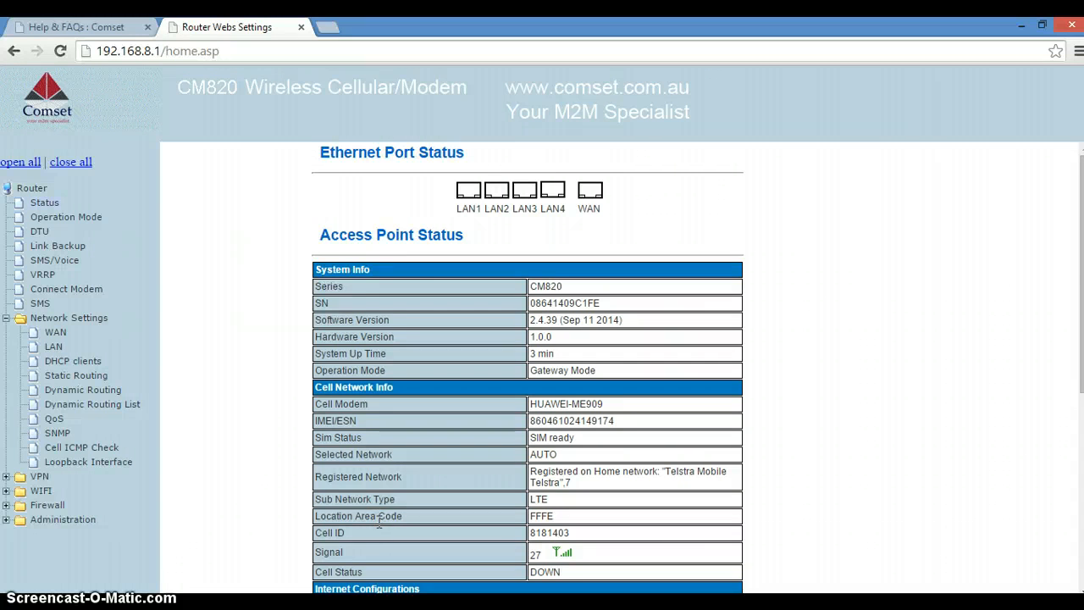
pyautogui.moveTo(555, 470)
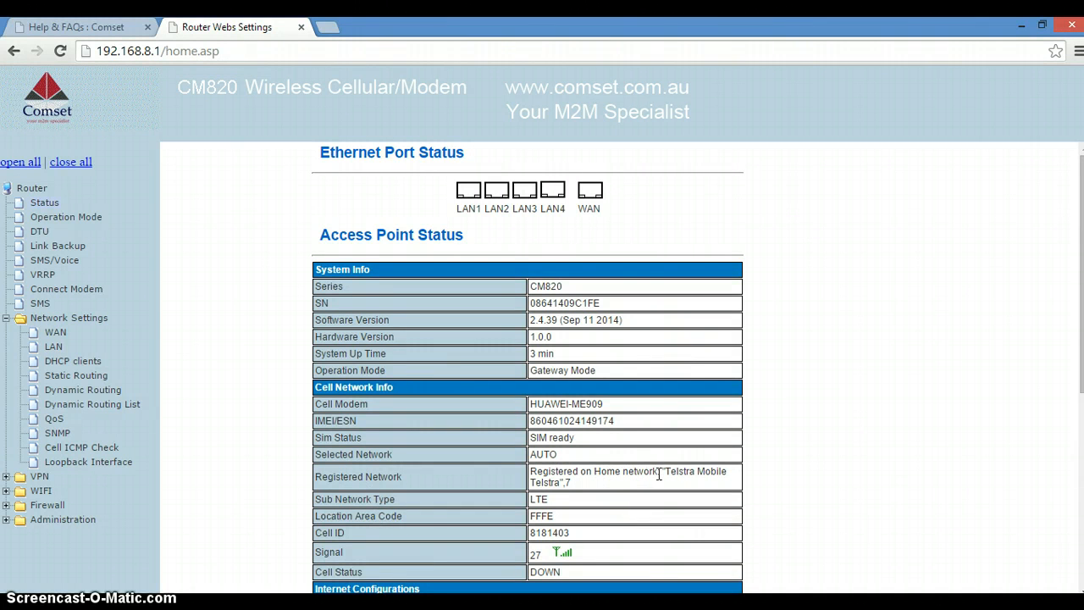
pyautogui.moveTo(563, 514)
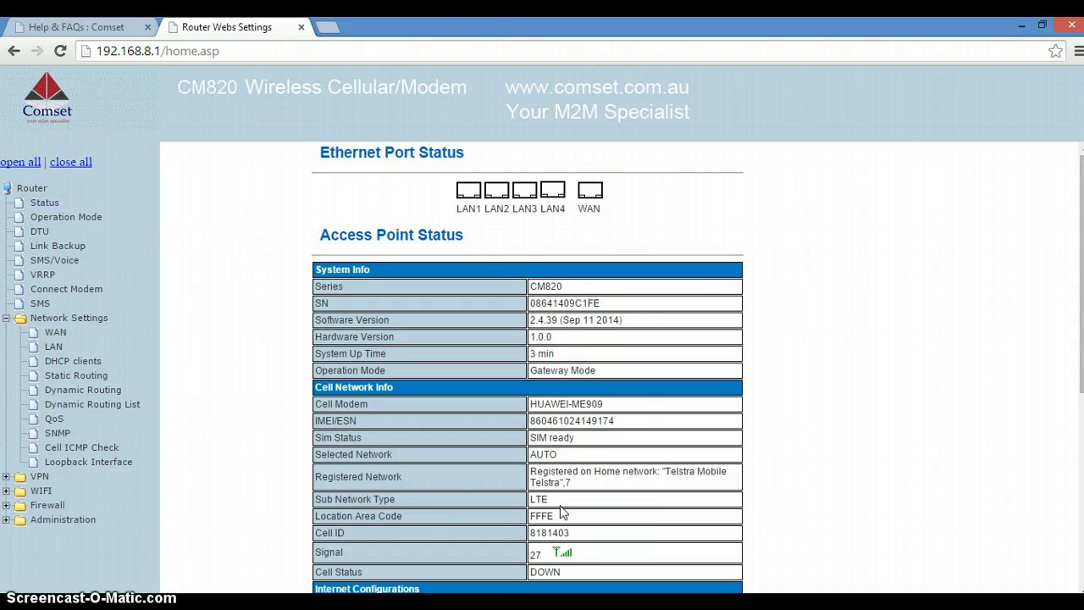
pyautogui.moveTo(873, 469)
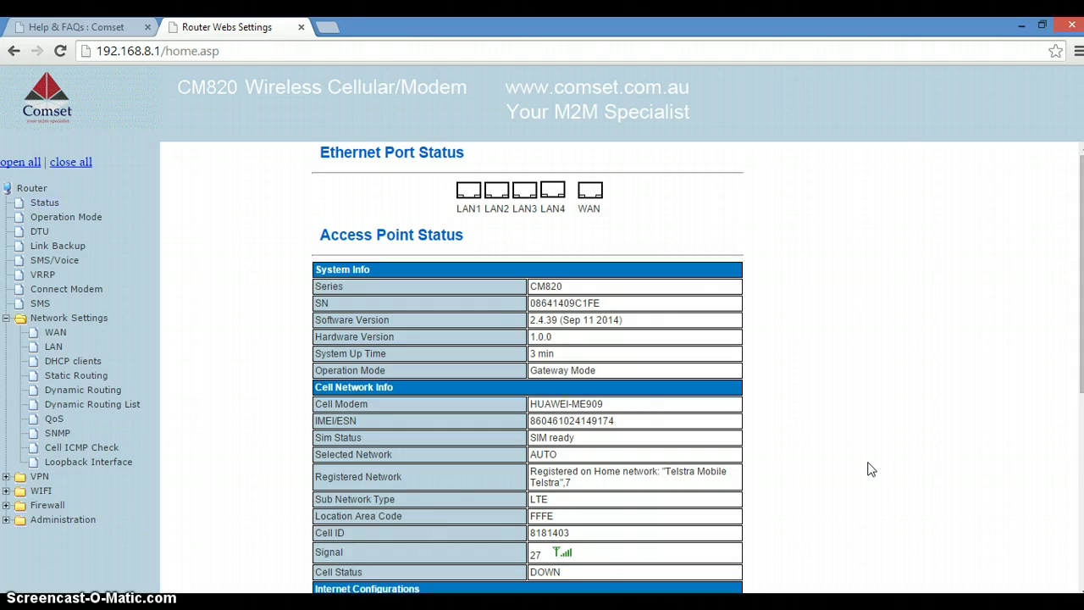
# - Refresh the status page to confirm cell status UP and LAN1 connected
pyautogui.click(59, 51)
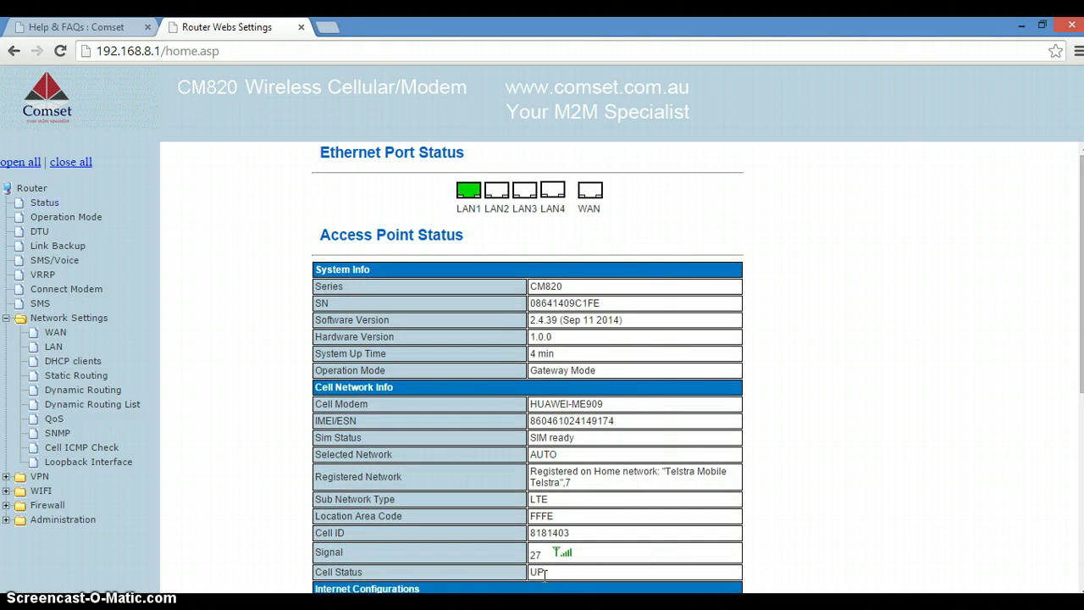
pyautogui.moveTo(551, 581)
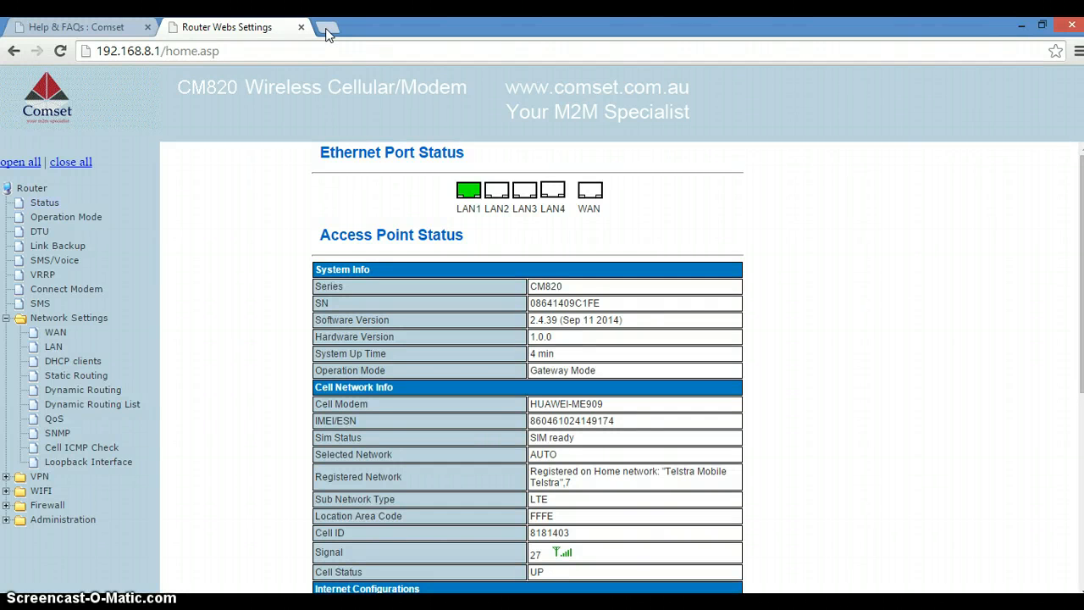
pyautogui.moveTo(327, 27)
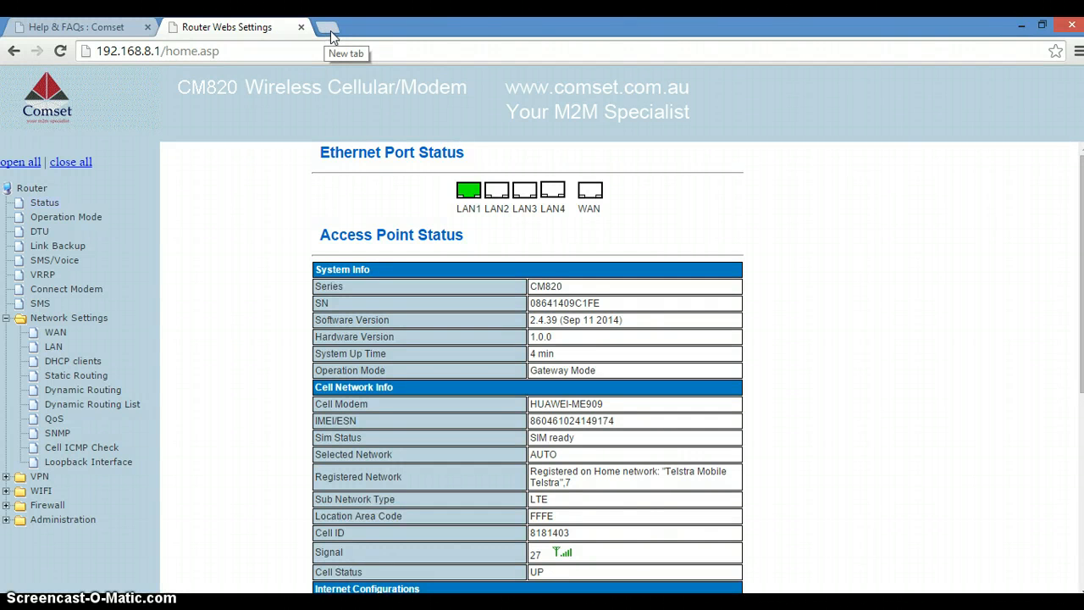
# - Load speedtest.net by Ookla in a new browser tab
pyautogui.click(324, 26)
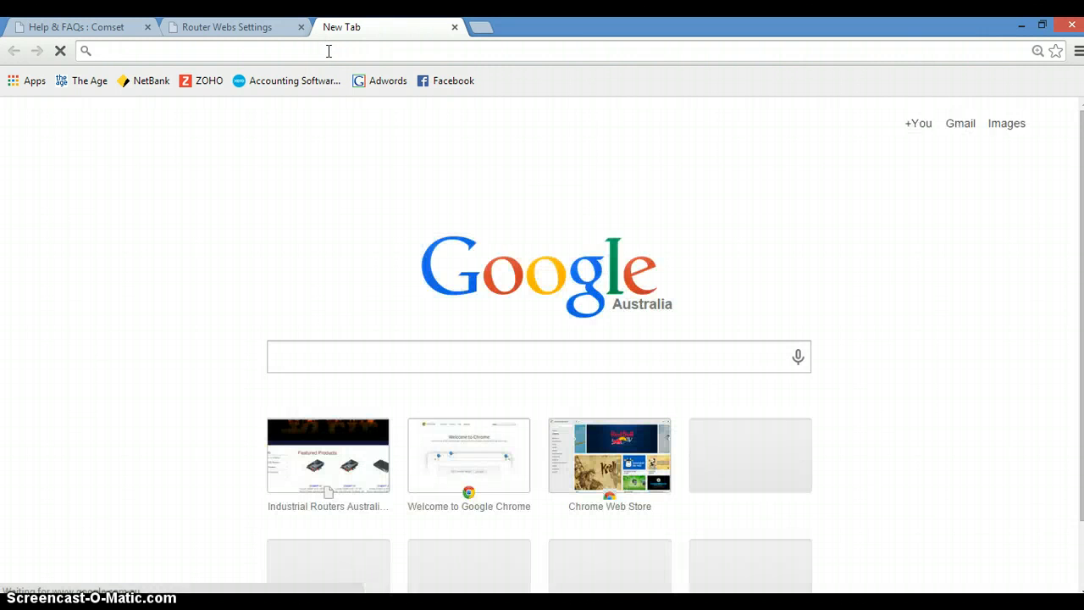
pyautogui.write('s')
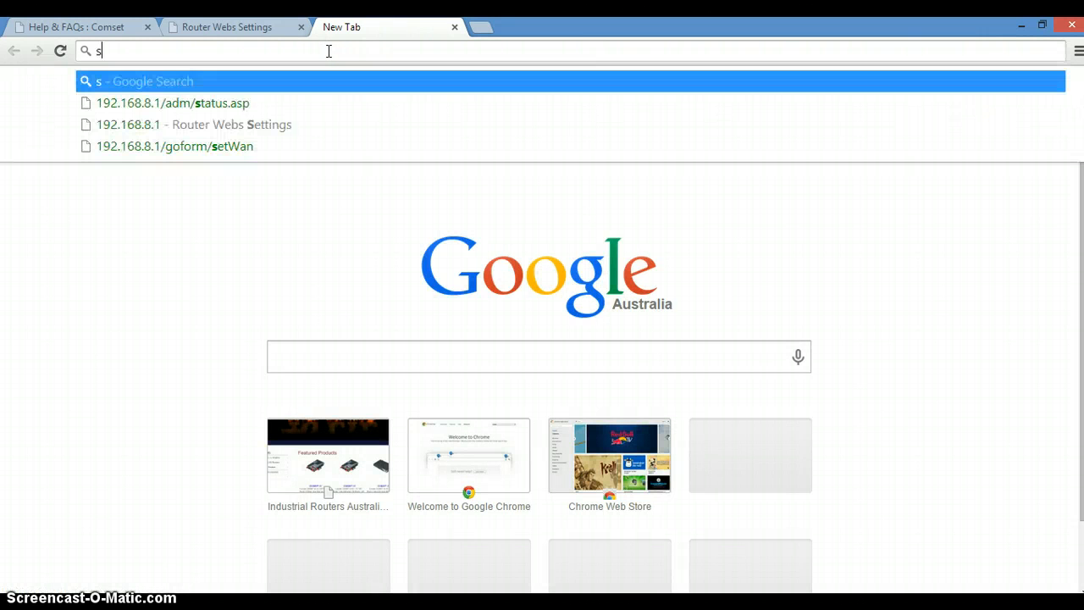
pyautogui.write('peedtest')
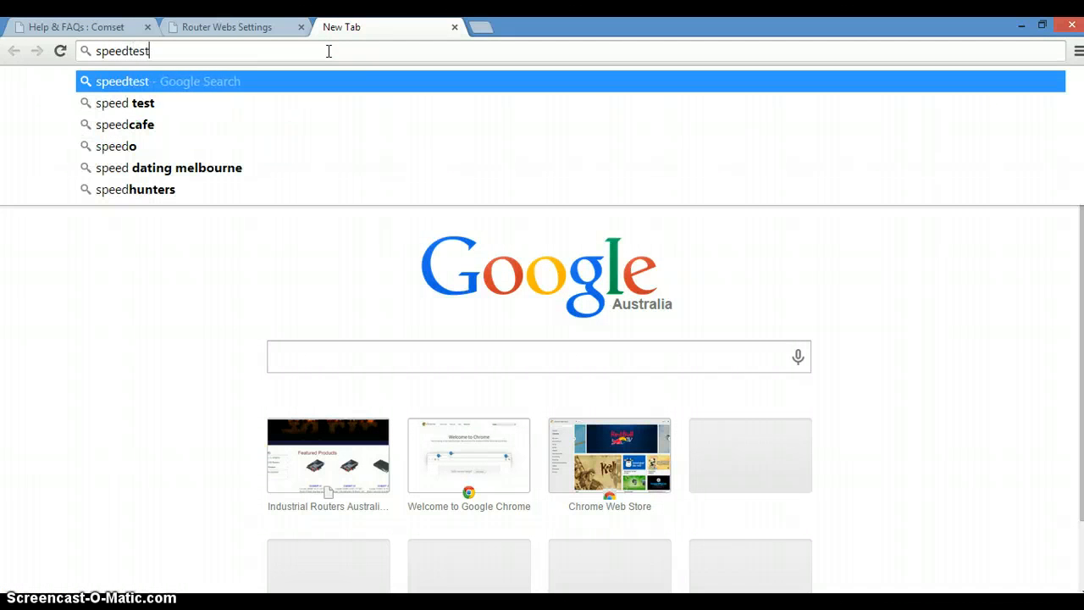
pyautogui.write('.net')
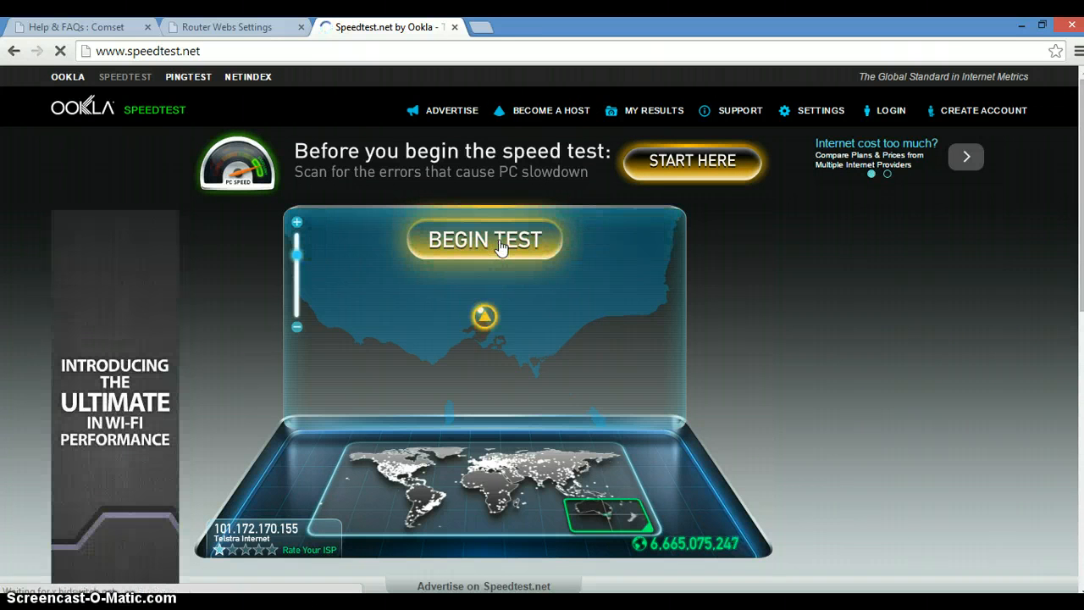
# - Begin the speed test against a Melbourne server, measuring 29 ms ping and download speed
pyautogui.click(485, 238)
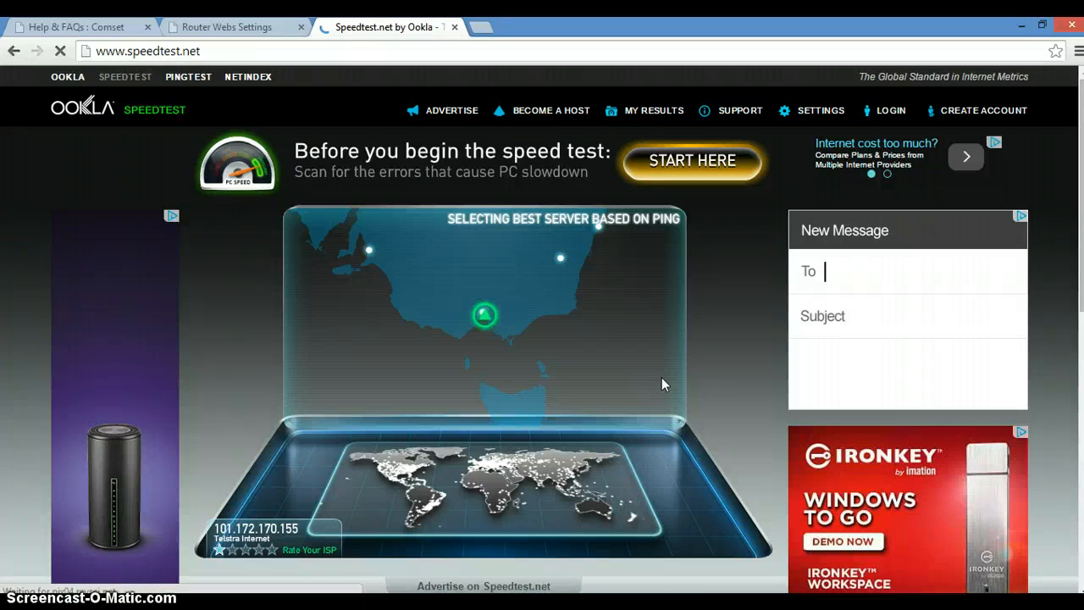
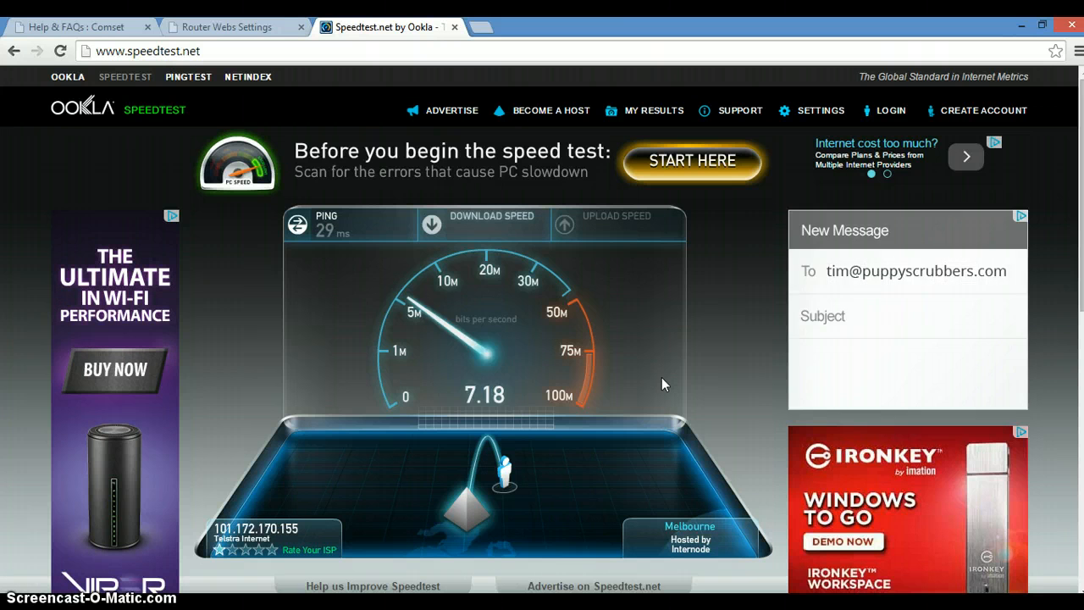